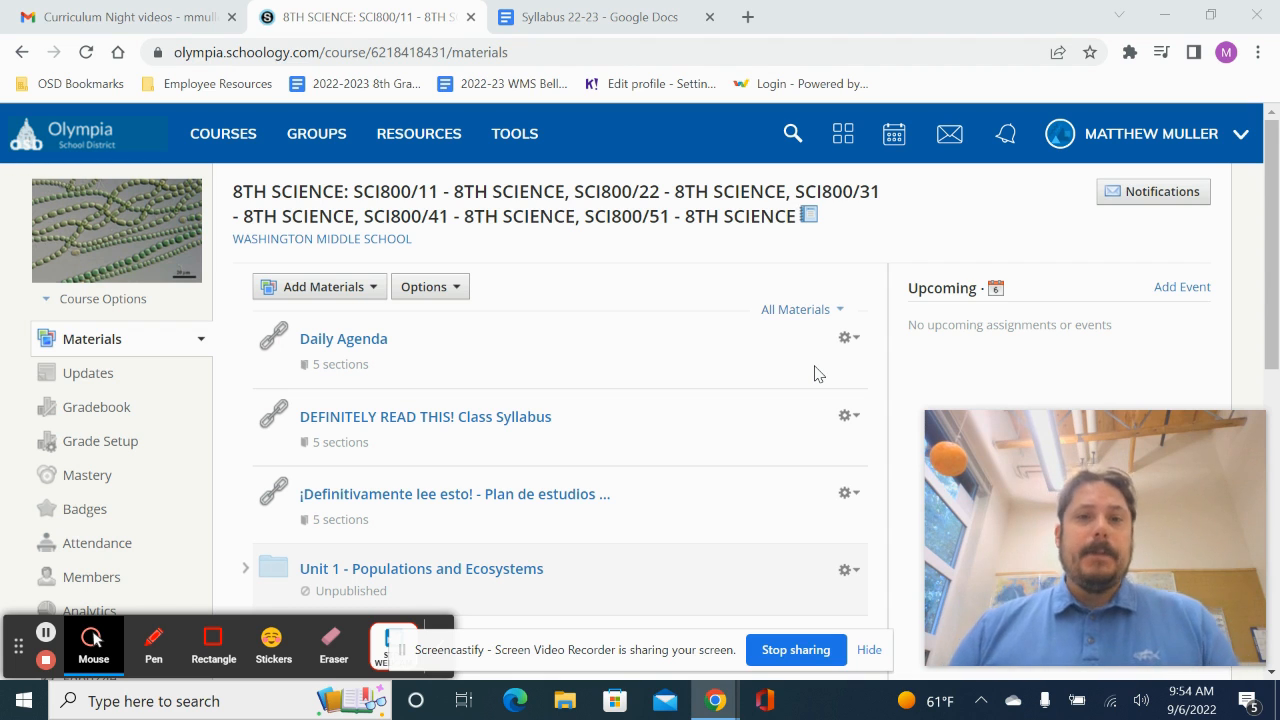
{"action": "mouse_move", "coordinate": [766, 292]}
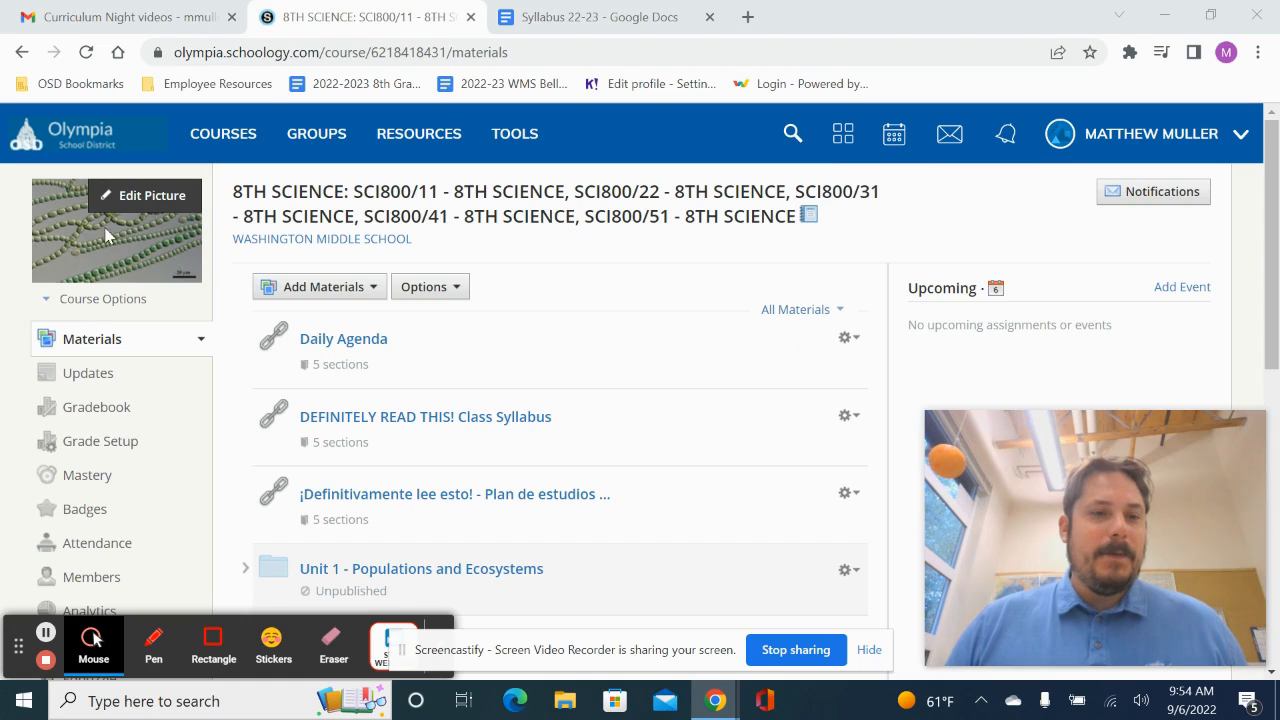
{"action": "mouse_move", "coordinate": [112, 264]}
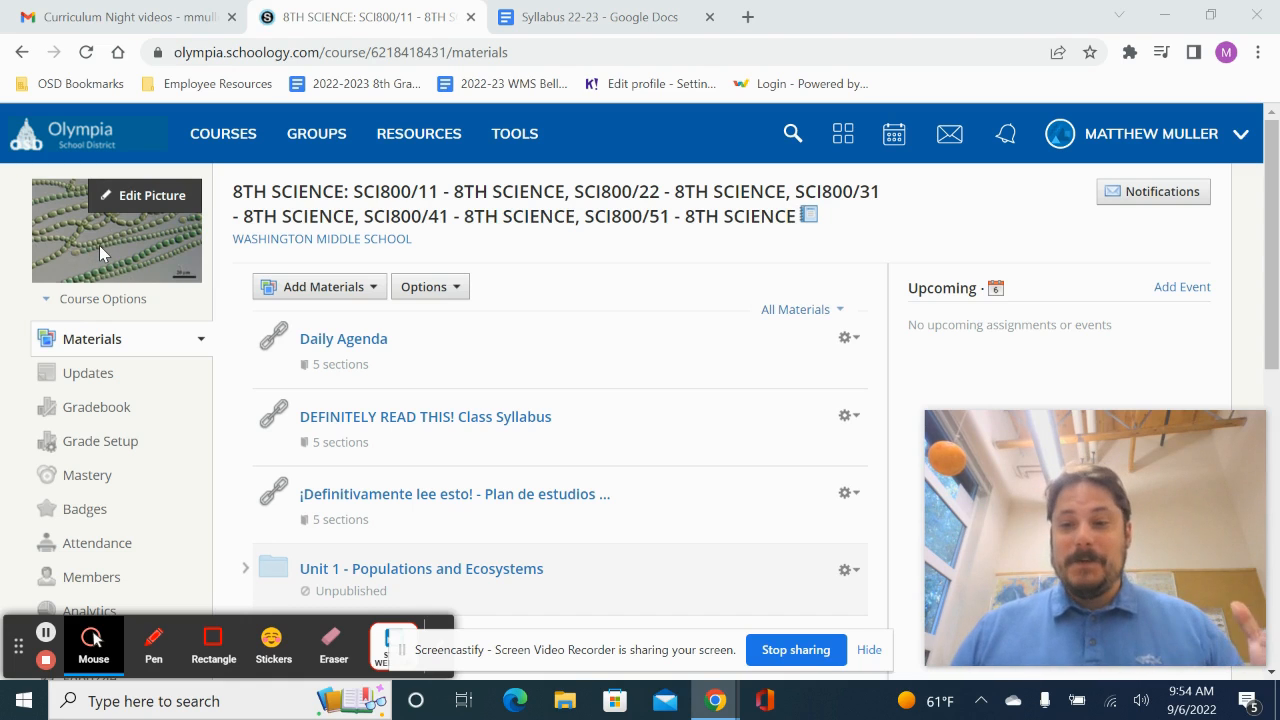
{"action": "mouse_move", "coordinate": [128, 232]}
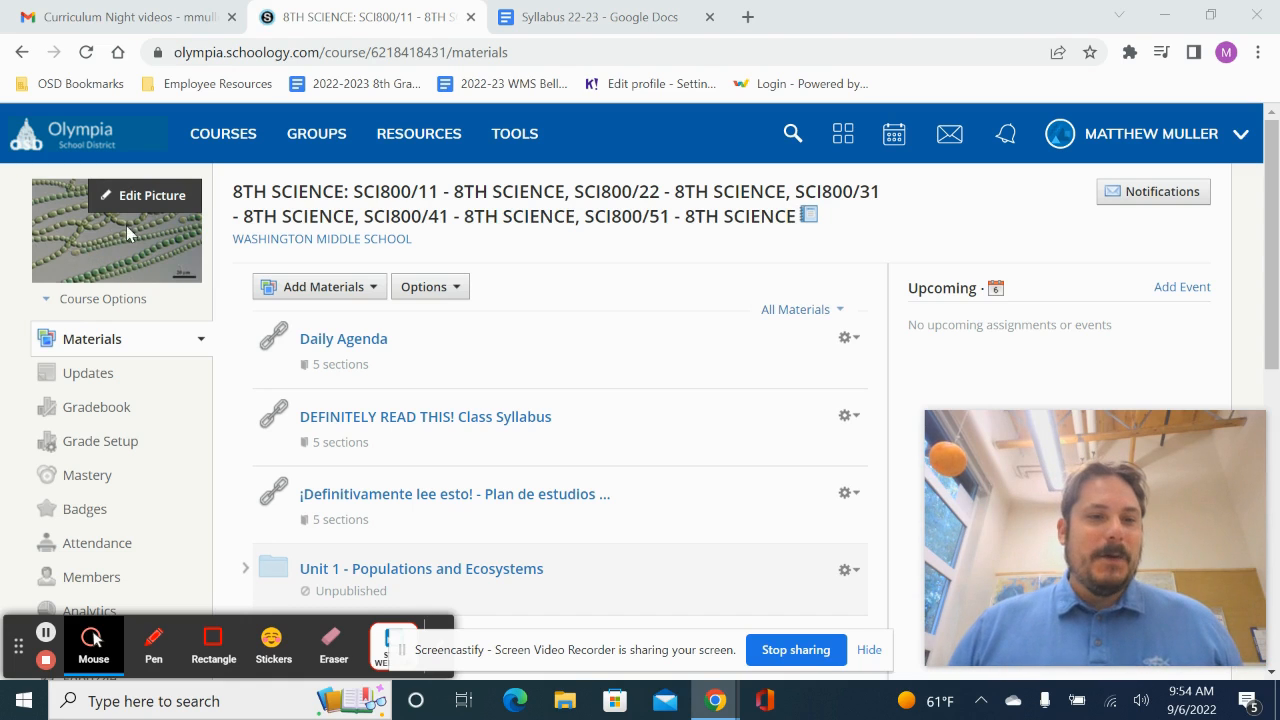
{"action": "mouse_move", "coordinate": [168, 288]}
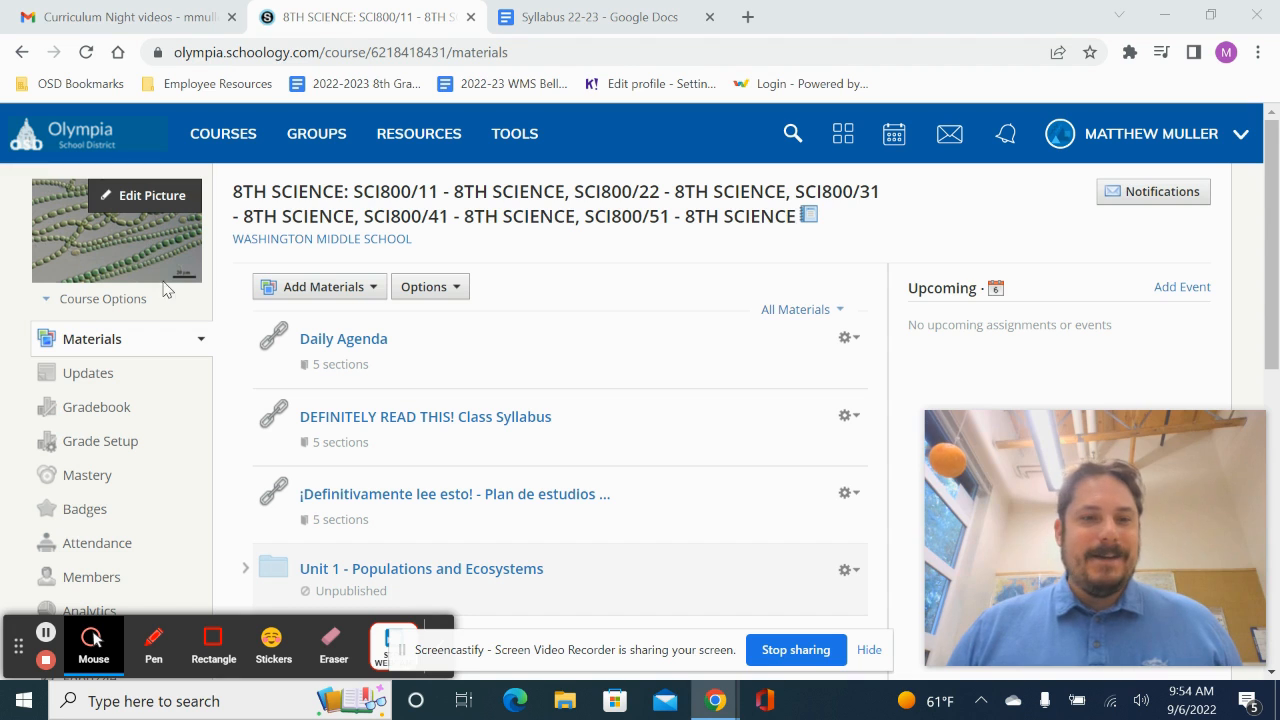
{"action": "mouse_move", "coordinate": [138, 256]}
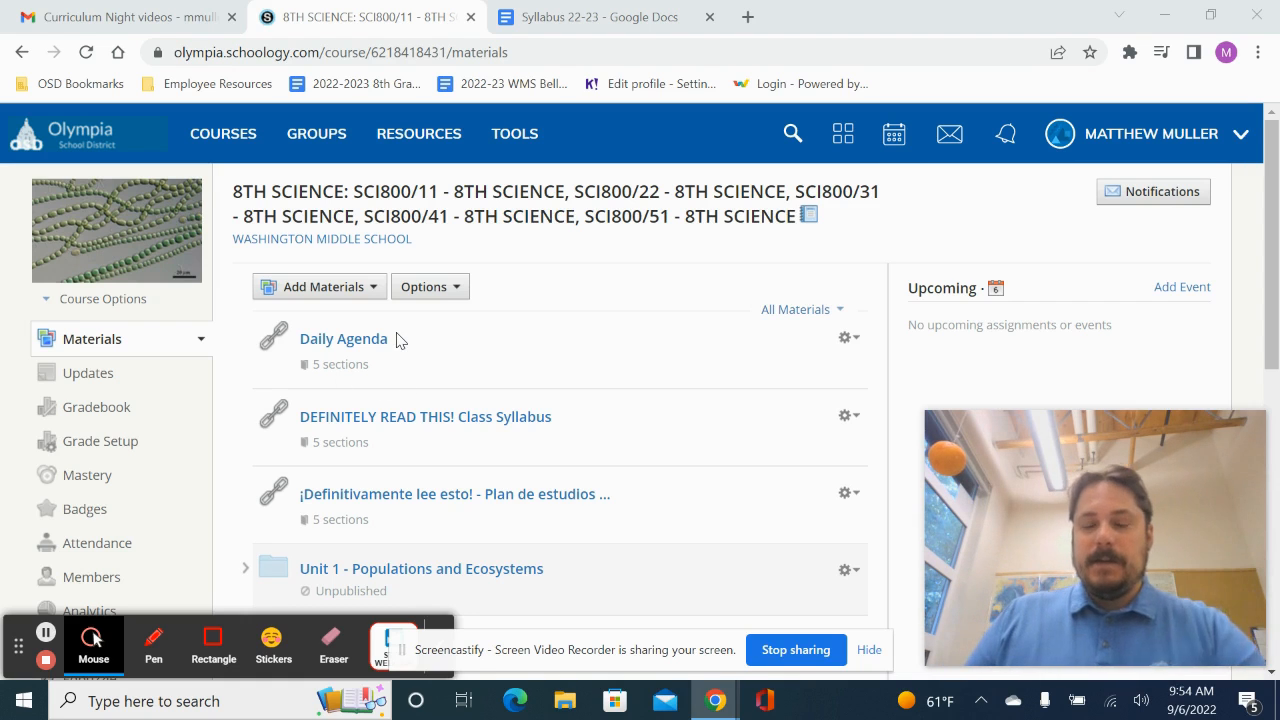
{"action": "mouse_move", "coordinate": [340, 362]}
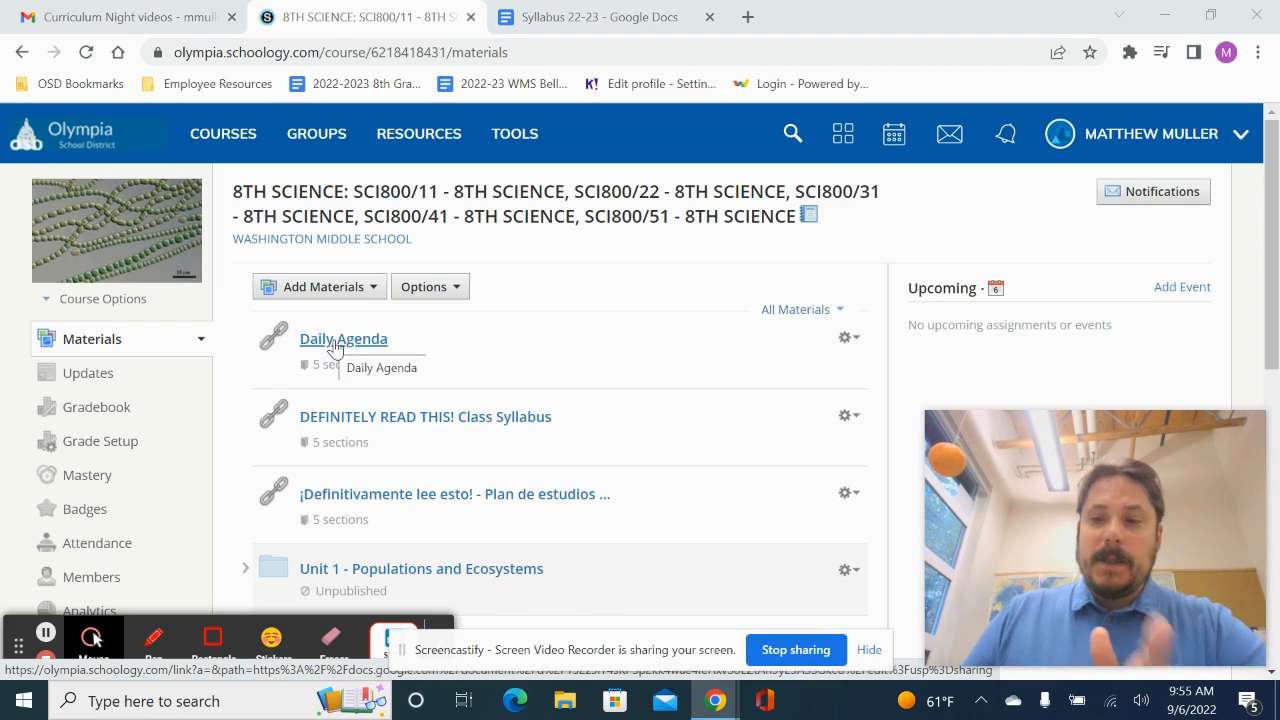
{"action": "mouse_move", "coordinate": [484, 428]}
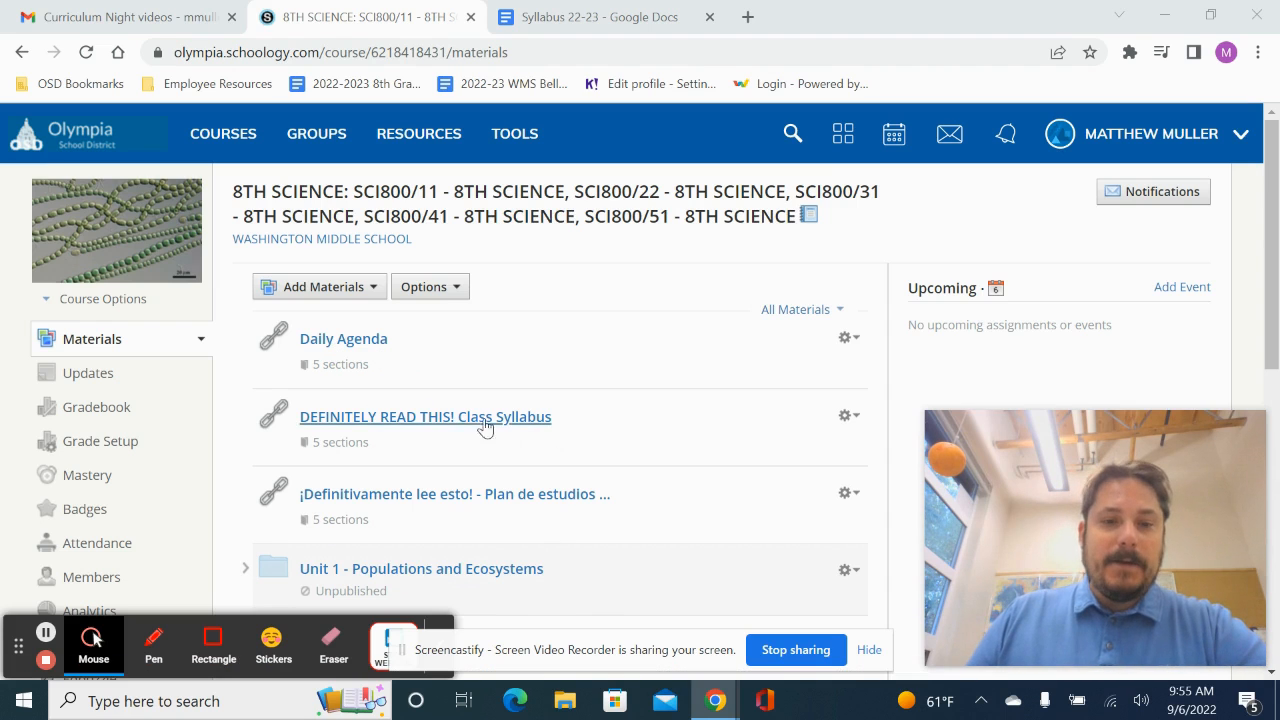
{"action": "mouse_move", "coordinate": [488, 448]}
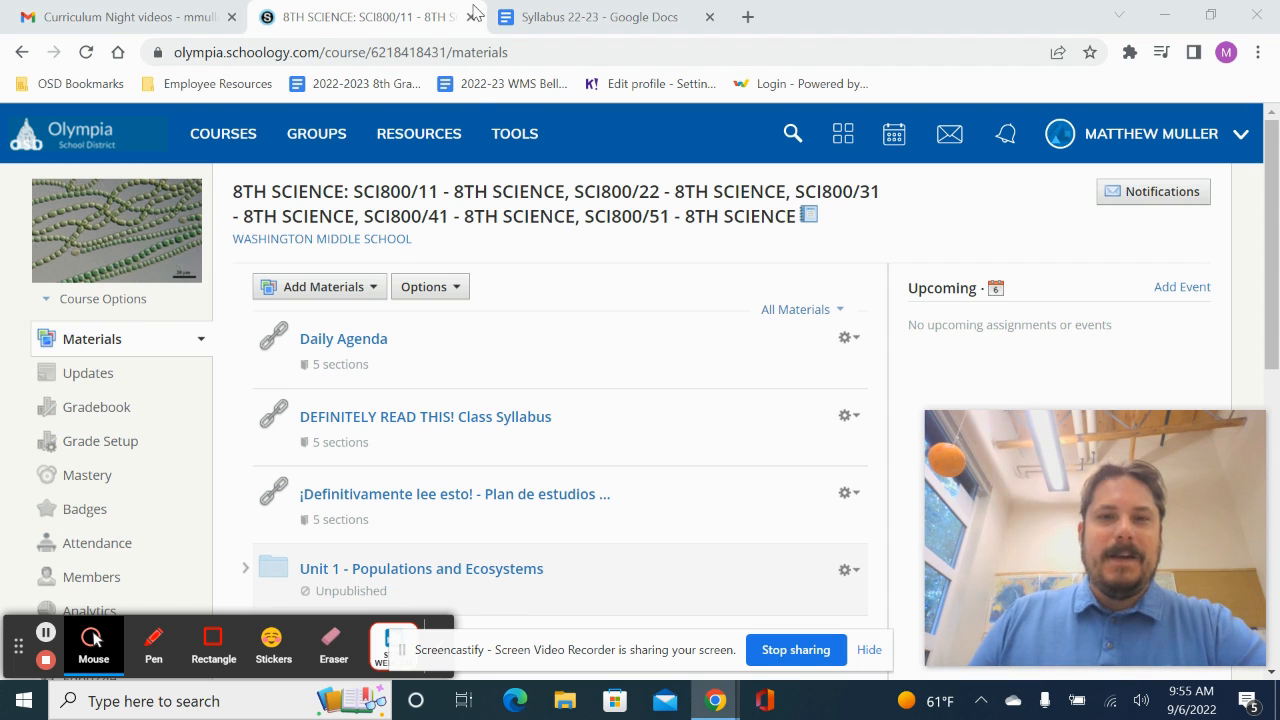
Step: Switch to the Syllabus 22-23 Google Docs browser tab
{"action": "left_click", "coordinate": [600, 16]}
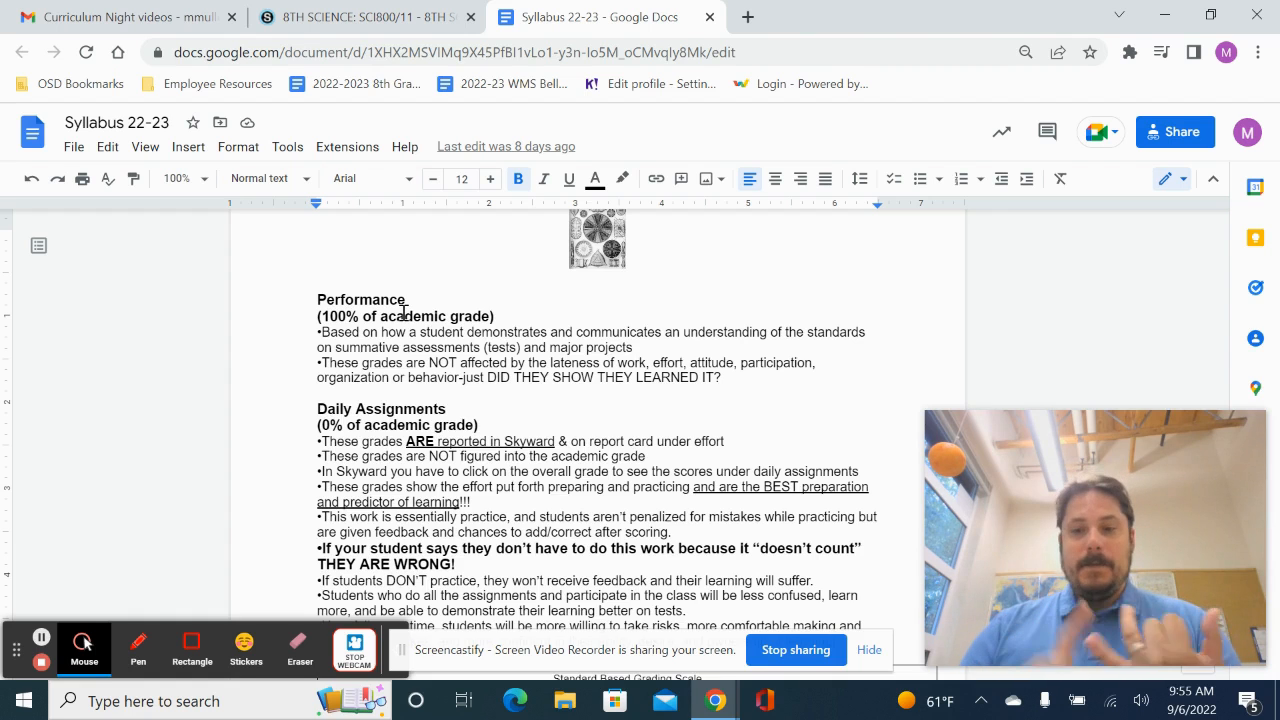
{"action": "mouse_move", "coordinate": [378, 442]}
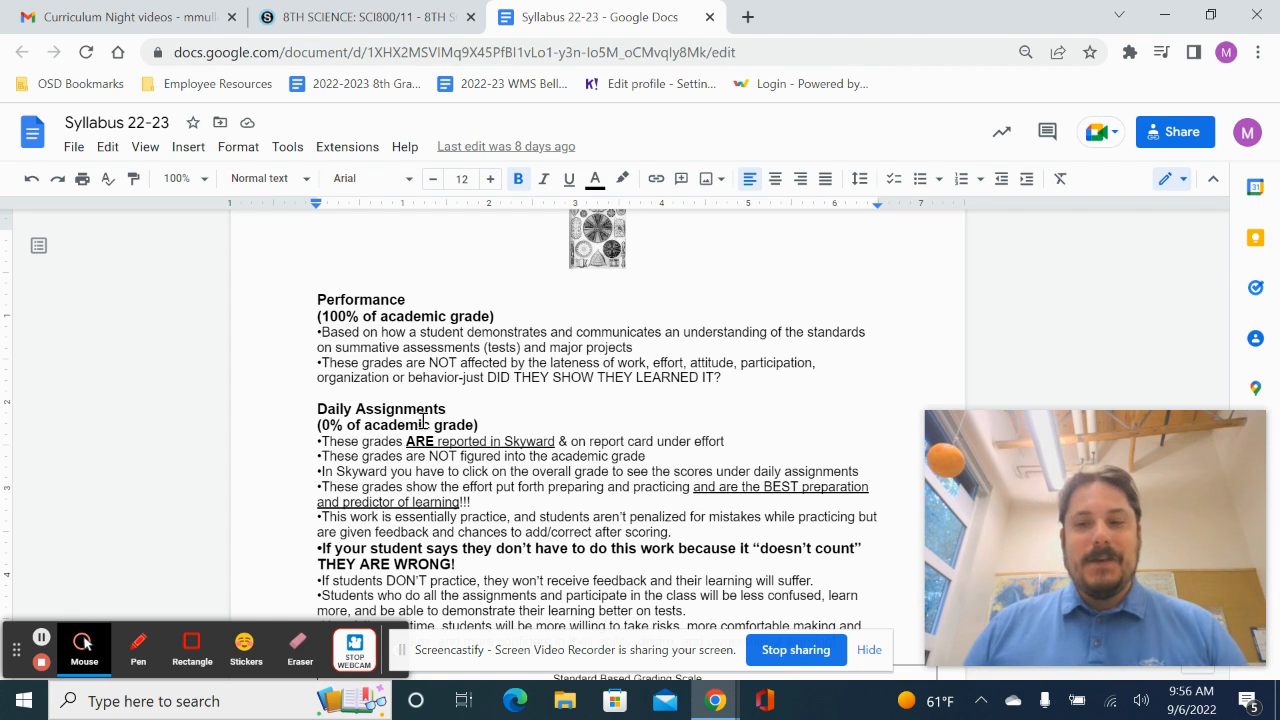
{"action": "mouse_move", "coordinate": [396, 338]}
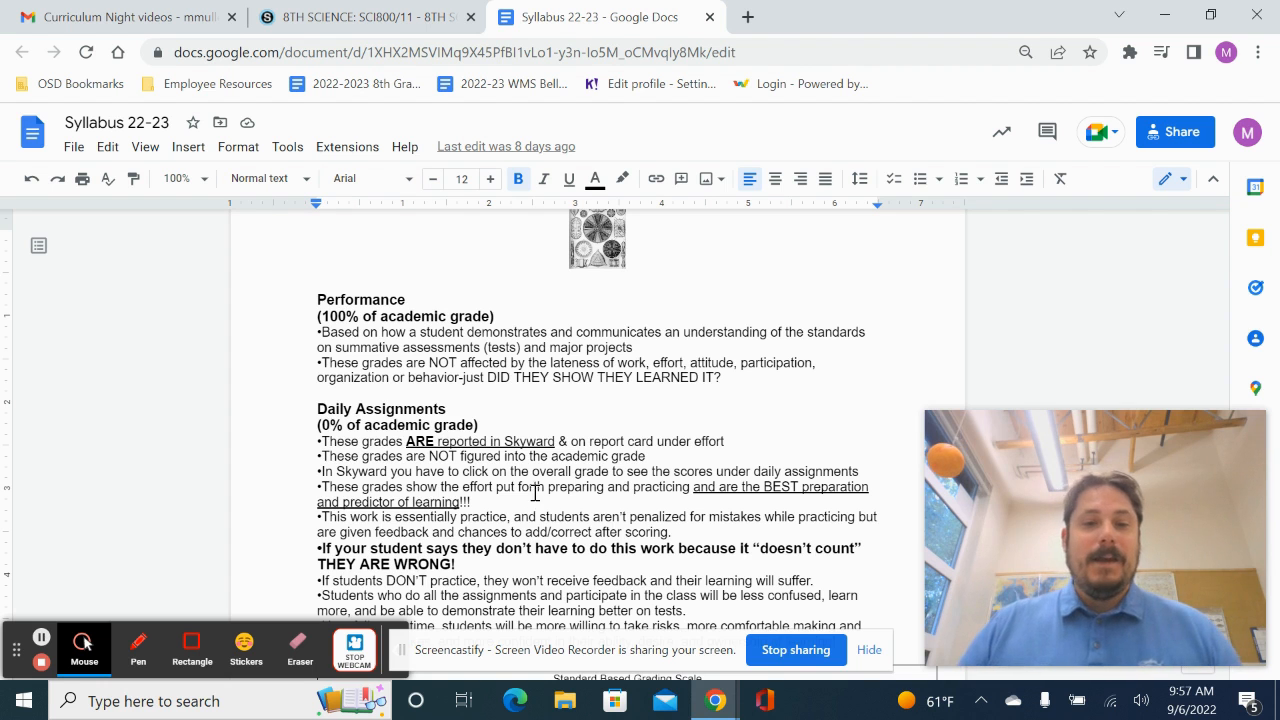
Step: Scroll the syllabus back to its title, welcome and CONTACT sections
{"action": "scroll", "scroll_direction": "down", "scroll_amount": 3}
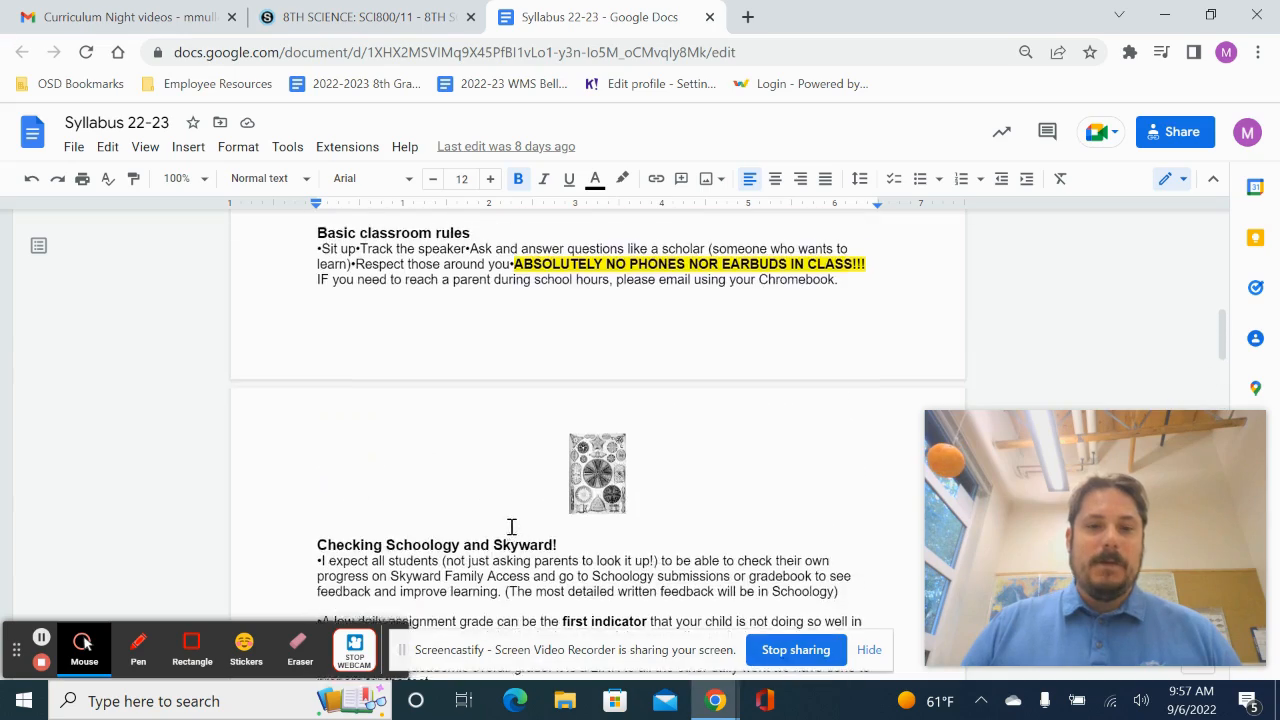
{"action": "scroll", "scroll_direction": "up", "scroll_amount": 3}
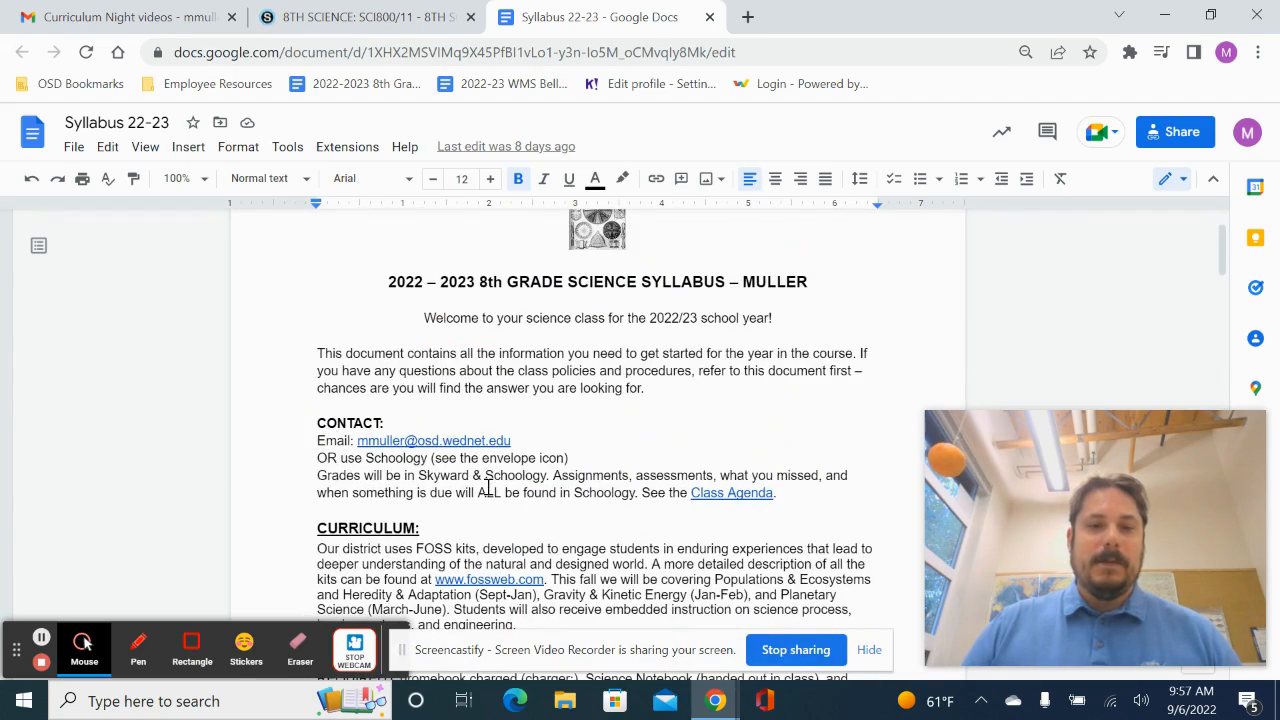
{"action": "mouse_move", "coordinate": [494, 440]}
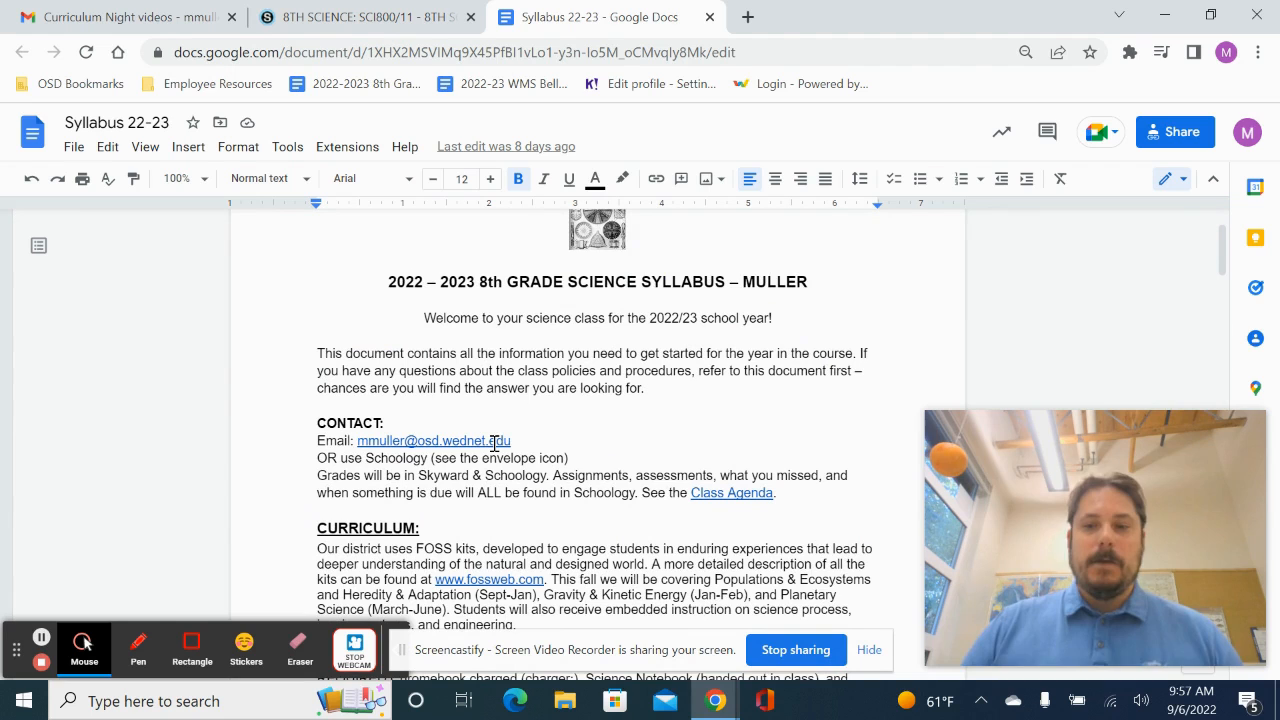